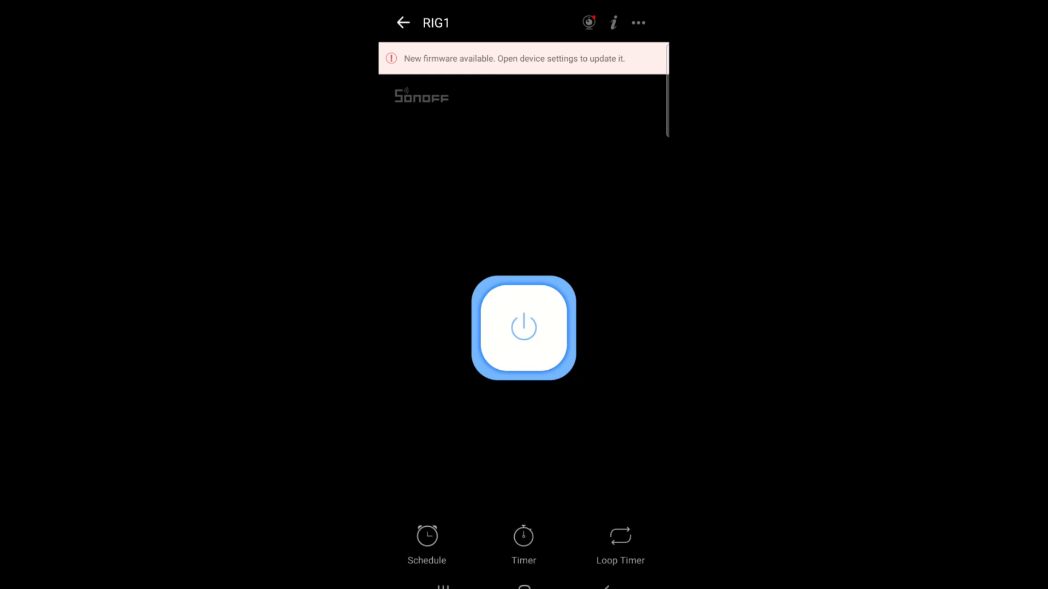
- Begin a new RIG1 schedule repeating every day with the time set to 06:00
{"action": "left_click", "coordinate": [427, 542]}
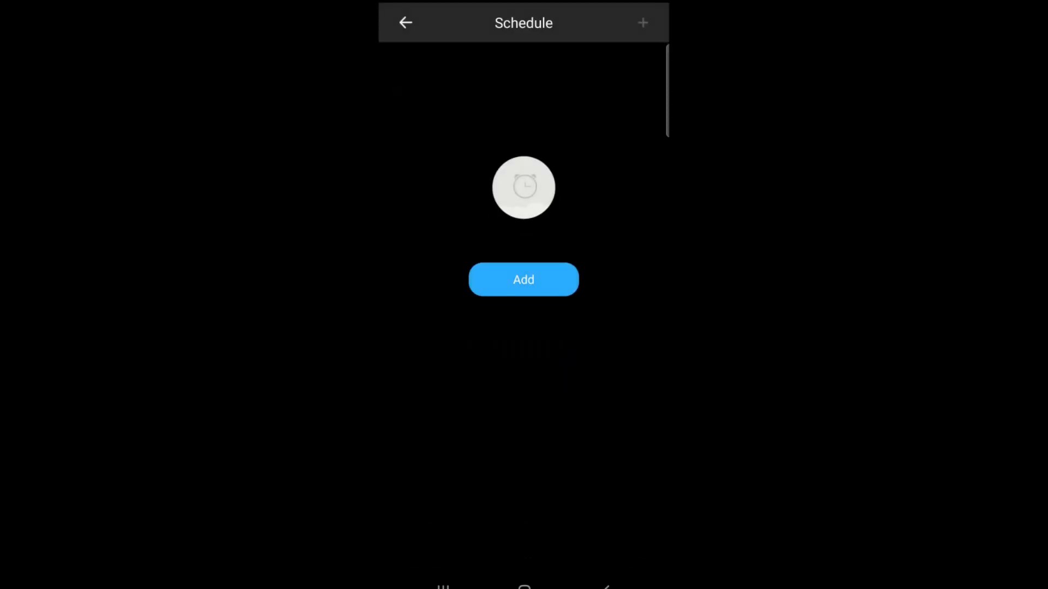
{"action": "left_click", "coordinate": [523, 279]}
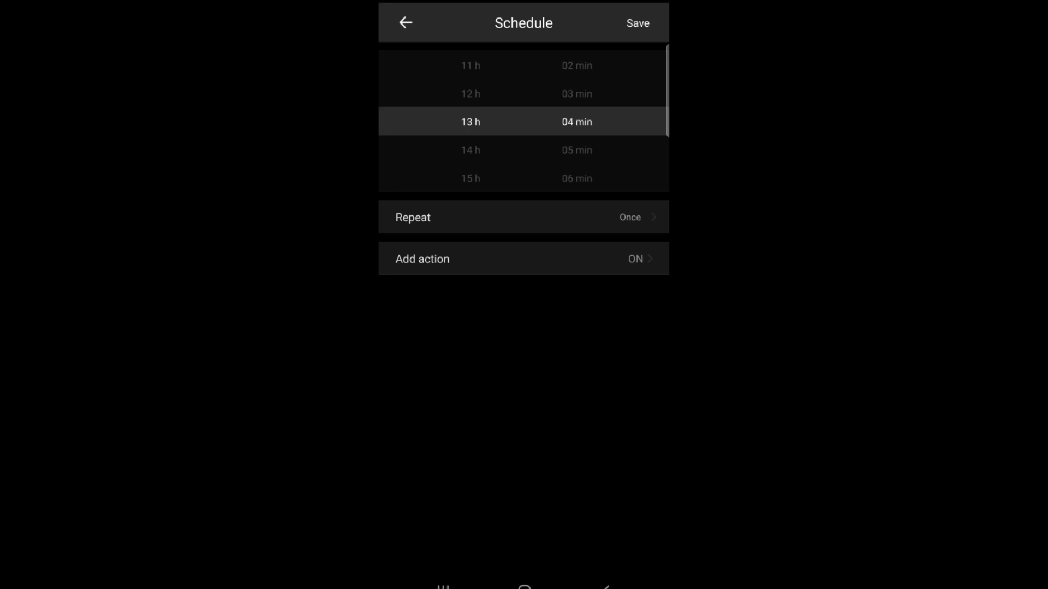
{"action": "left_click", "coordinate": [523, 216]}
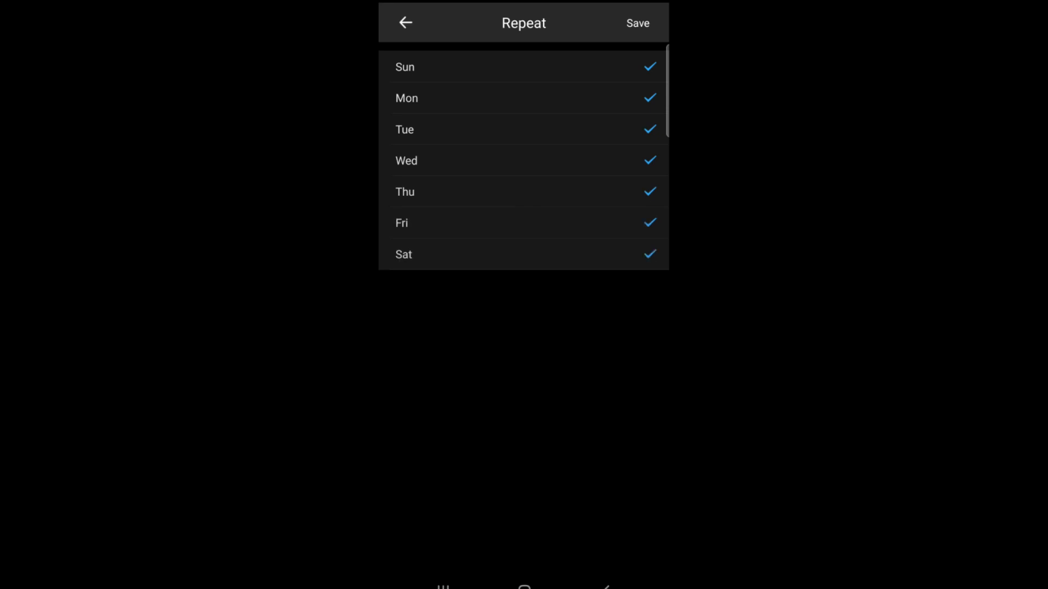
{"action": "left_click", "coordinate": [404, 22]}
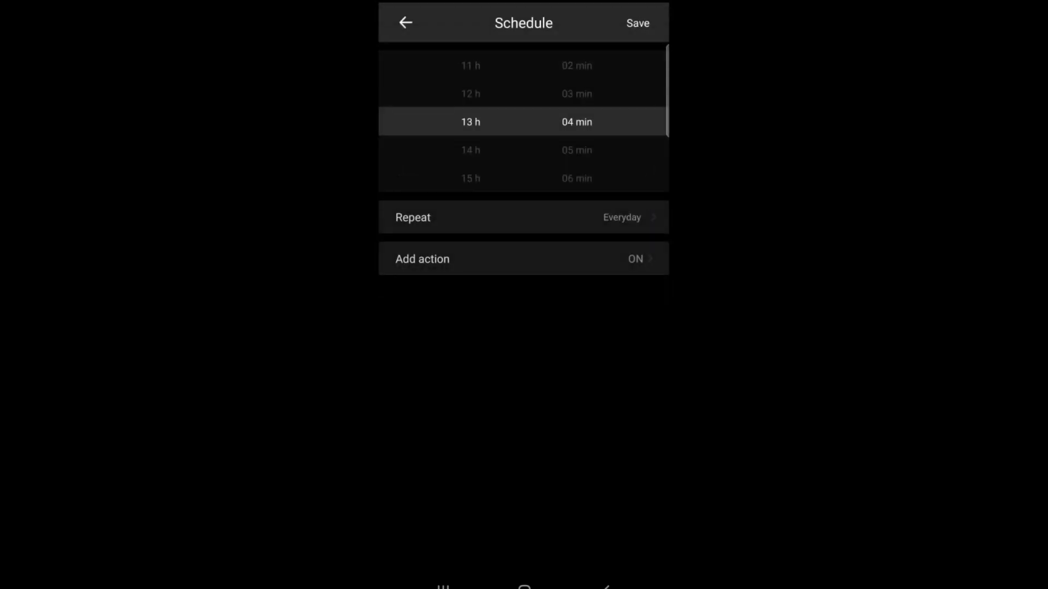
{"action": "scroll", "scroll_direction": "down", "scroll_amount": 3}
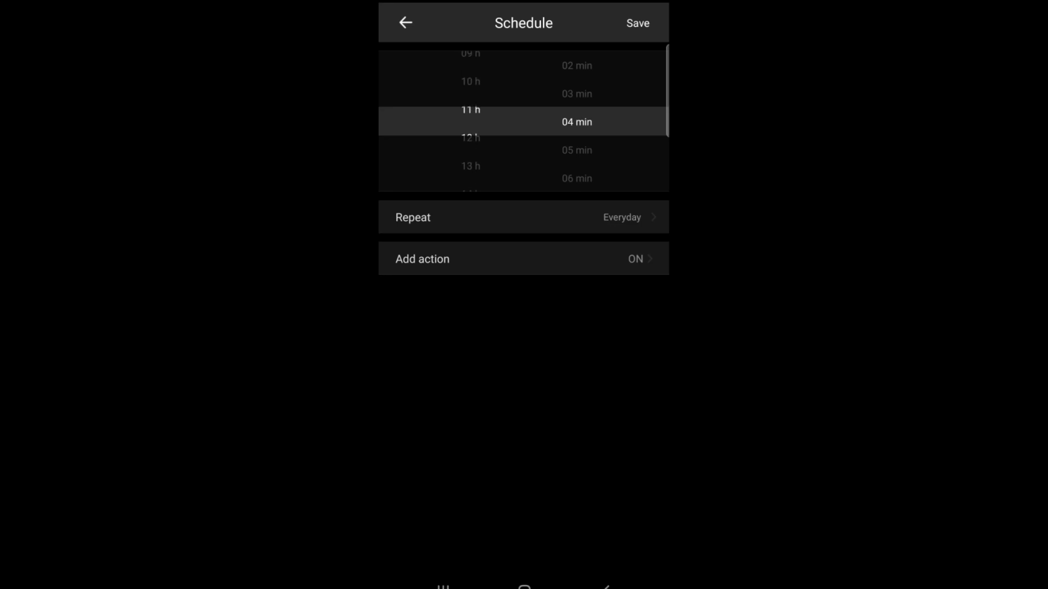
{"action": "scroll", "scroll_direction": "down", "scroll_amount": 3}
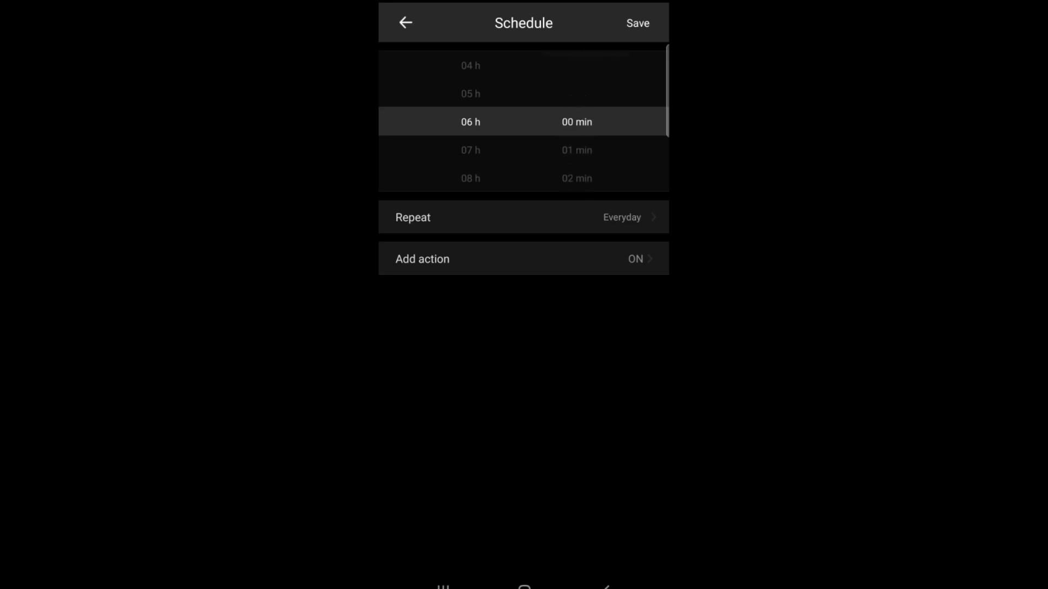
- Keep the action as ON, save the 06:00 schedule, and begin a second one
{"action": "left_click", "coordinate": [522, 259]}
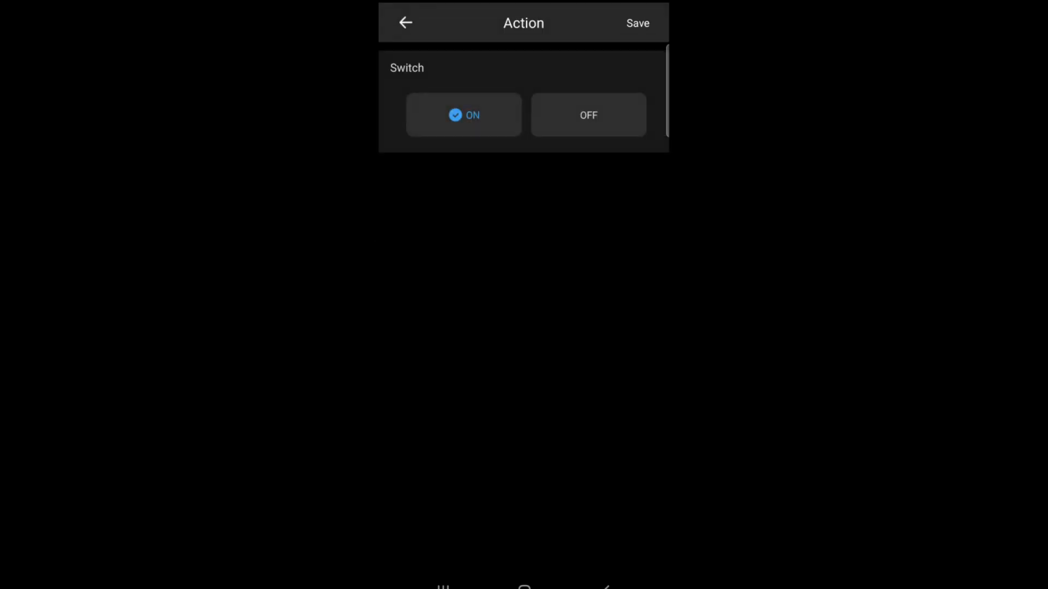
{"action": "left_click", "coordinate": [405, 23]}
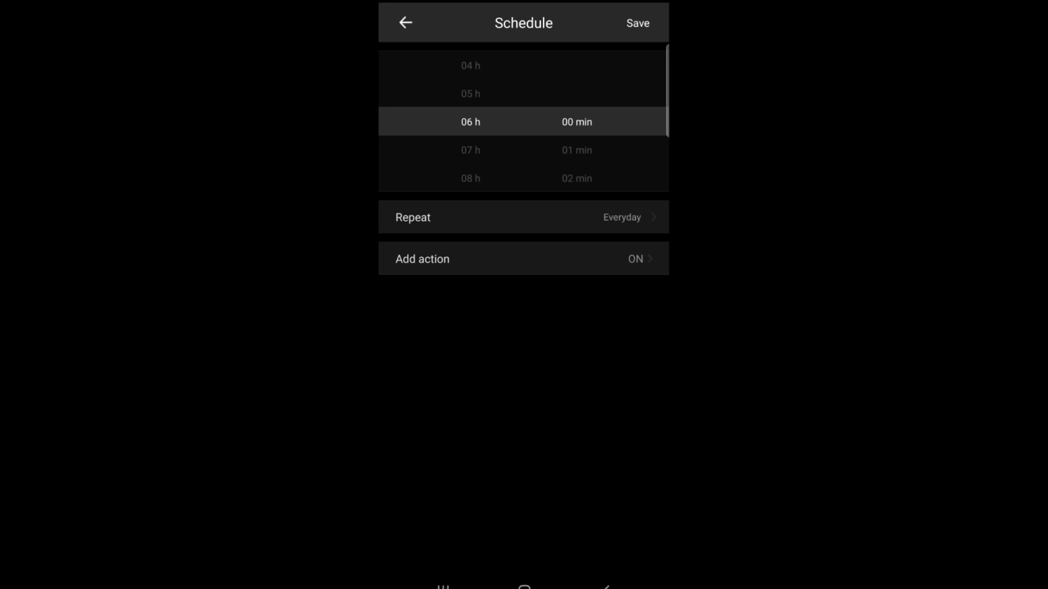
{"action": "left_click", "coordinate": [636, 23]}
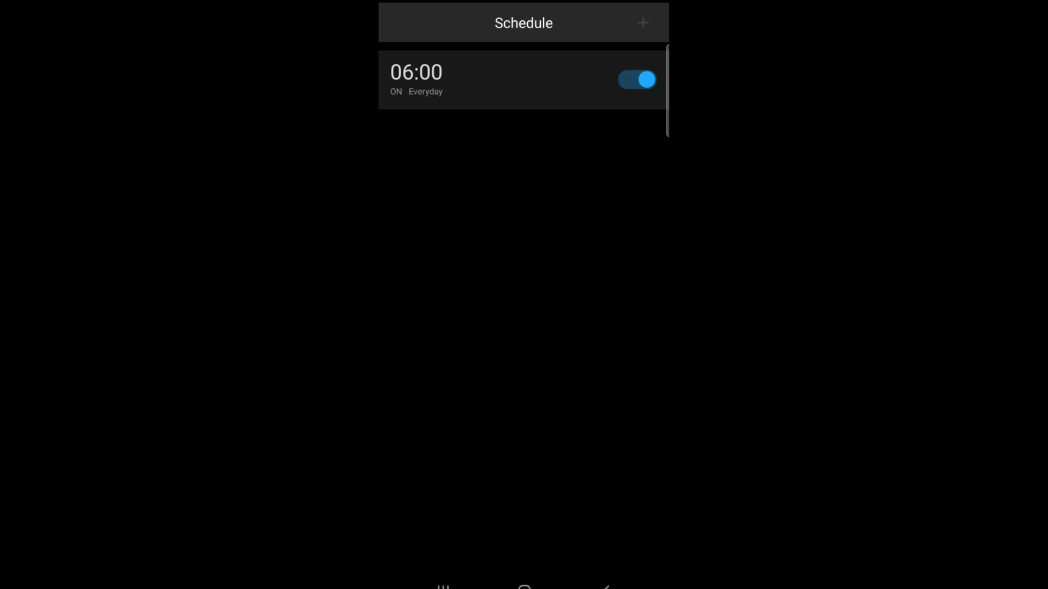
{"action": "left_click", "coordinate": [523, 79]}
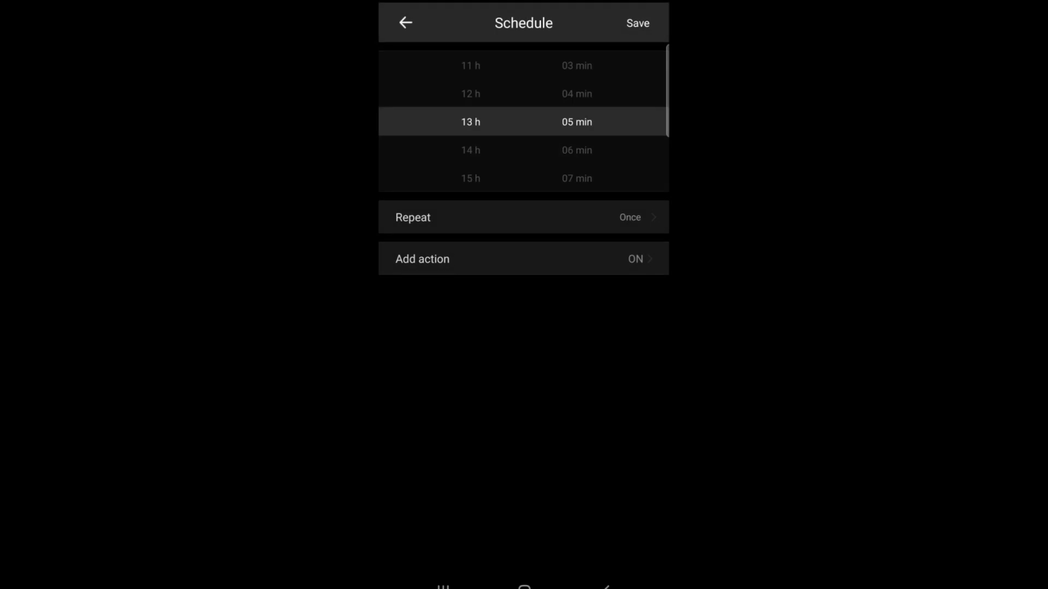
- Set the second schedule's action to OFF at 17:00 and save it
{"action": "left_click", "coordinate": [522, 258]}
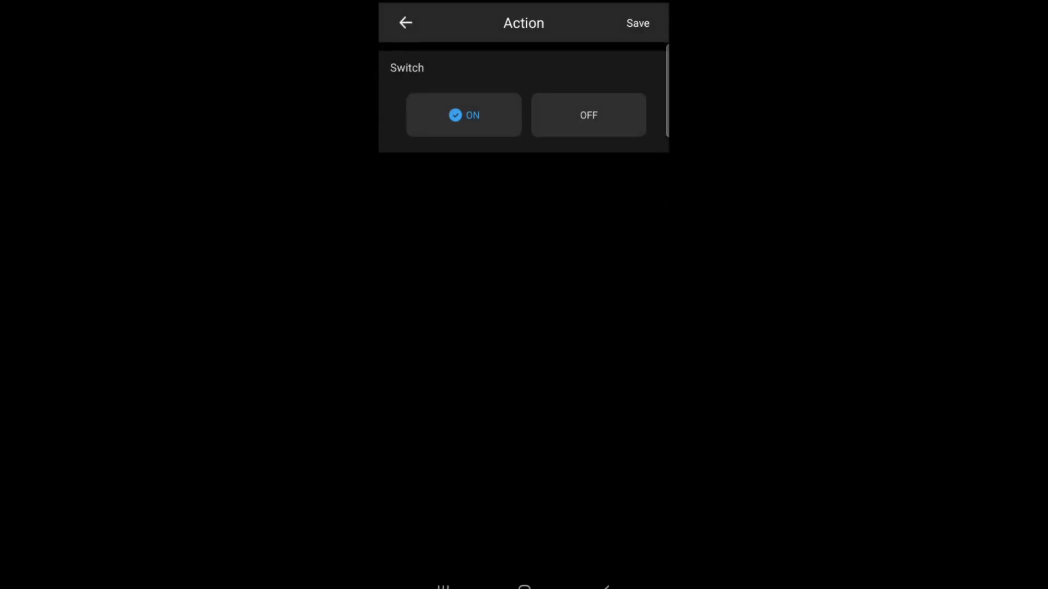
{"action": "left_click", "coordinate": [587, 115]}
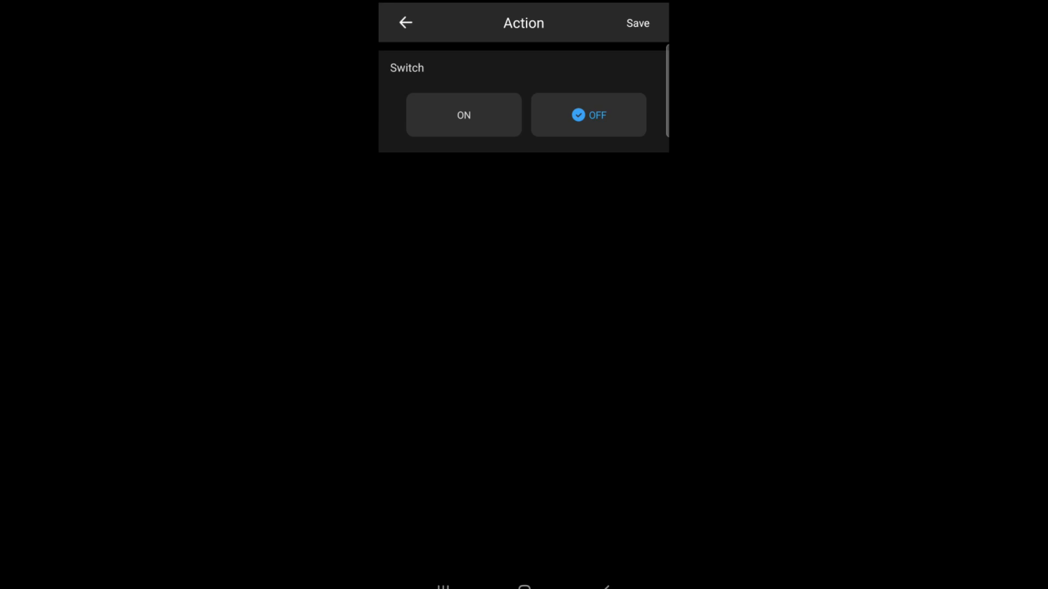
{"action": "left_click", "coordinate": [405, 22]}
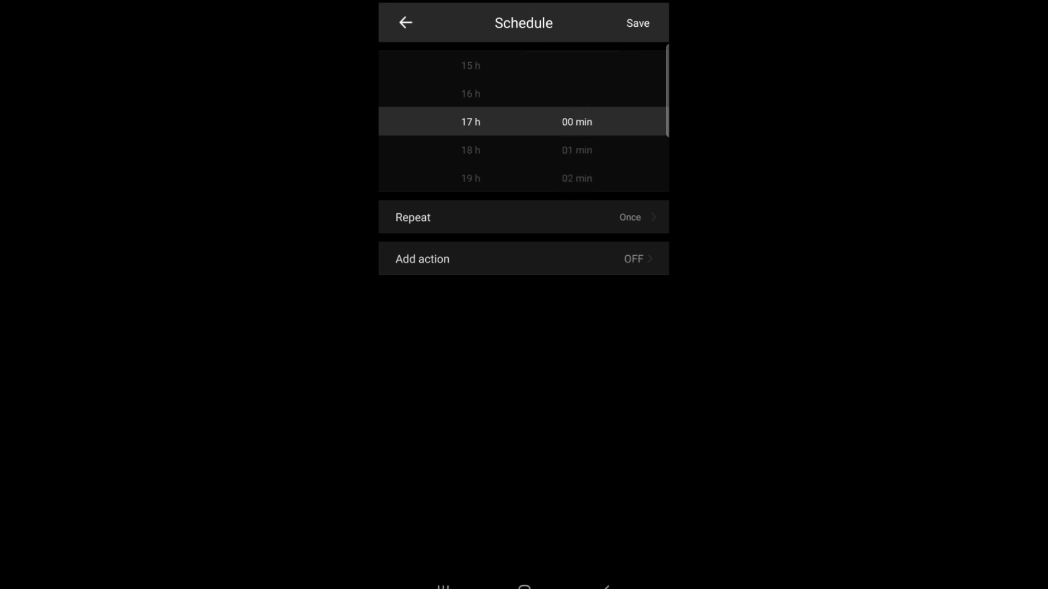
{"action": "left_click", "coordinate": [421, 259]}
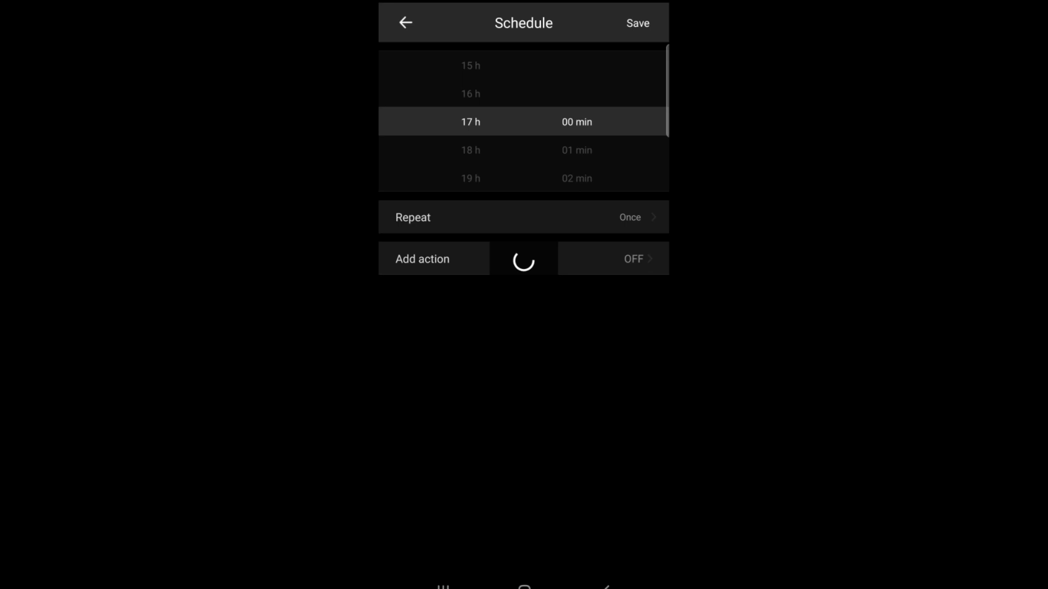
- Edit the 17:00 OFF schedule to repeat every day and save it again
{"action": "left_click", "coordinate": [635, 23]}
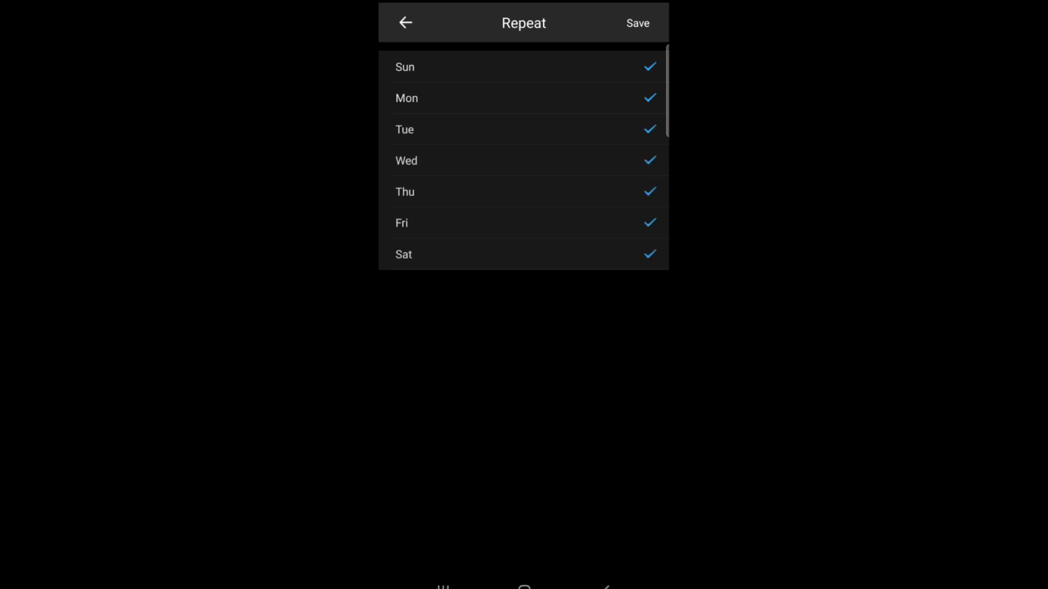
{"action": "left_click", "coordinate": [404, 21]}
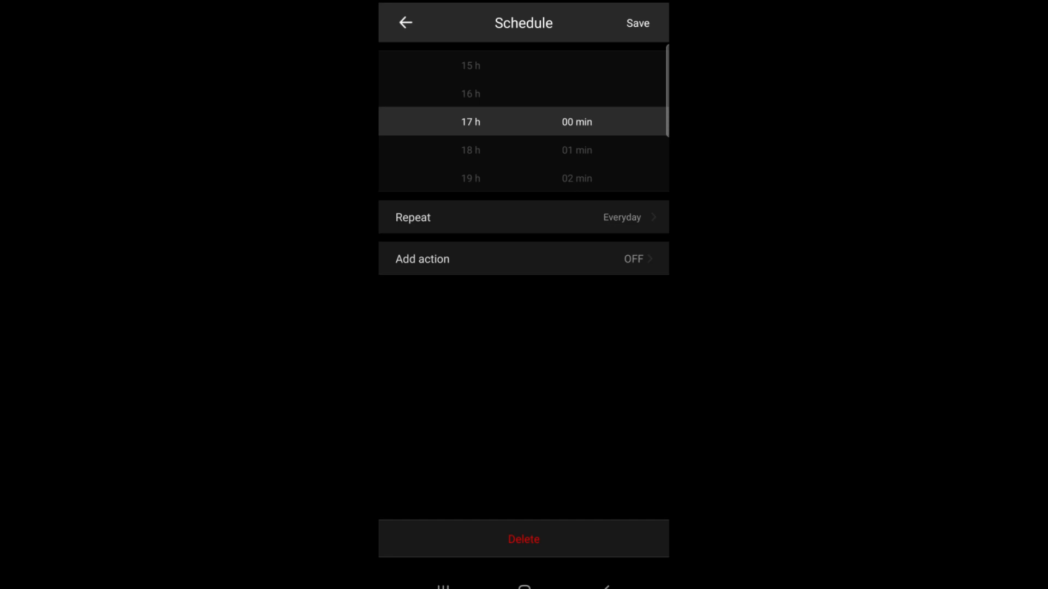
{"action": "left_click", "coordinate": [636, 23]}
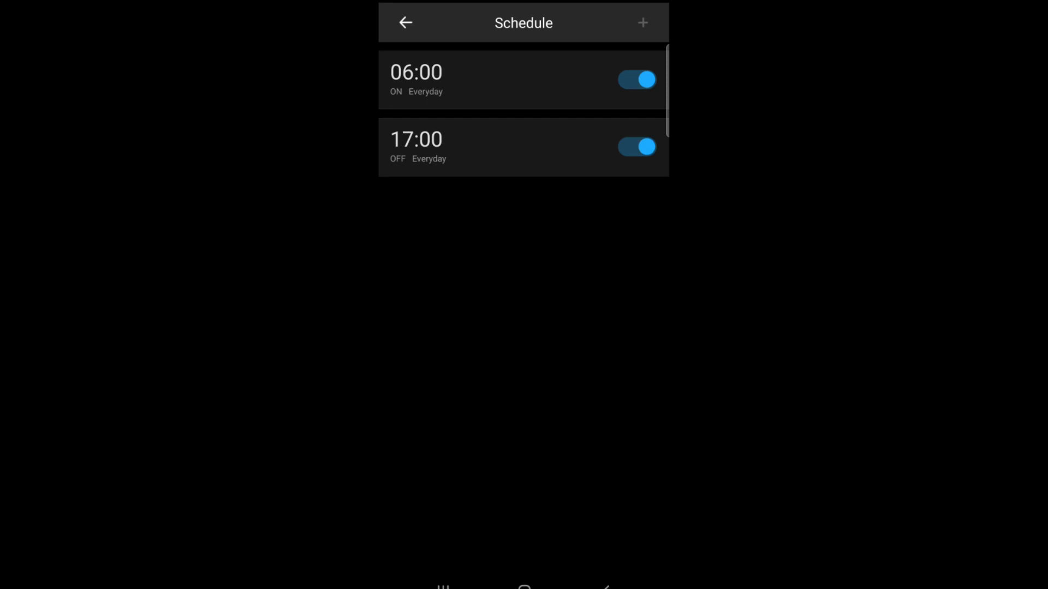
- View RIG1's loop timer without changes and return to the home device list
{"action": "left_click", "coordinate": [405, 22]}
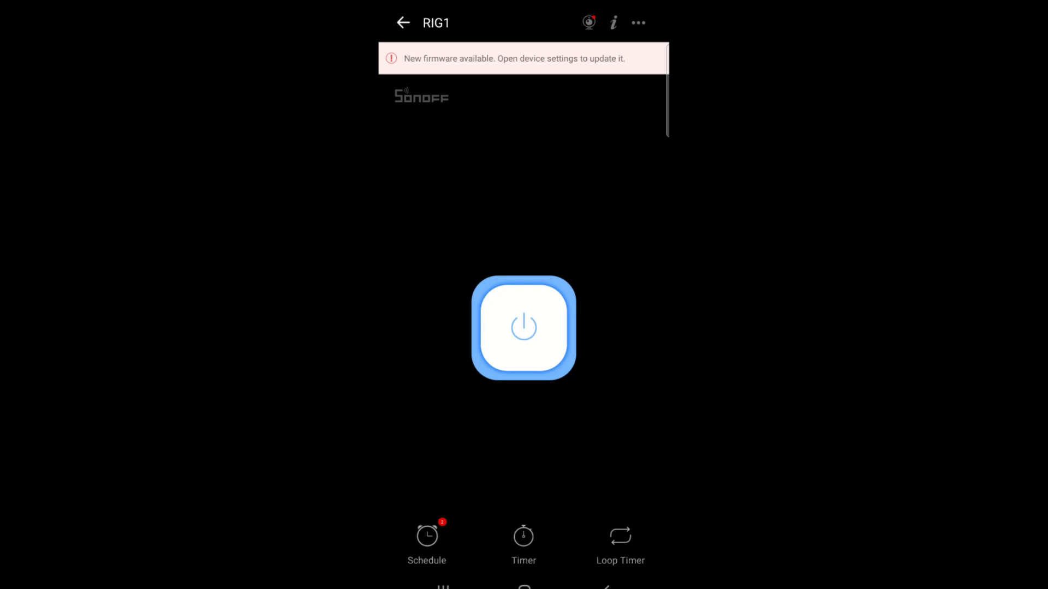
{"action": "left_click", "coordinate": [620, 541]}
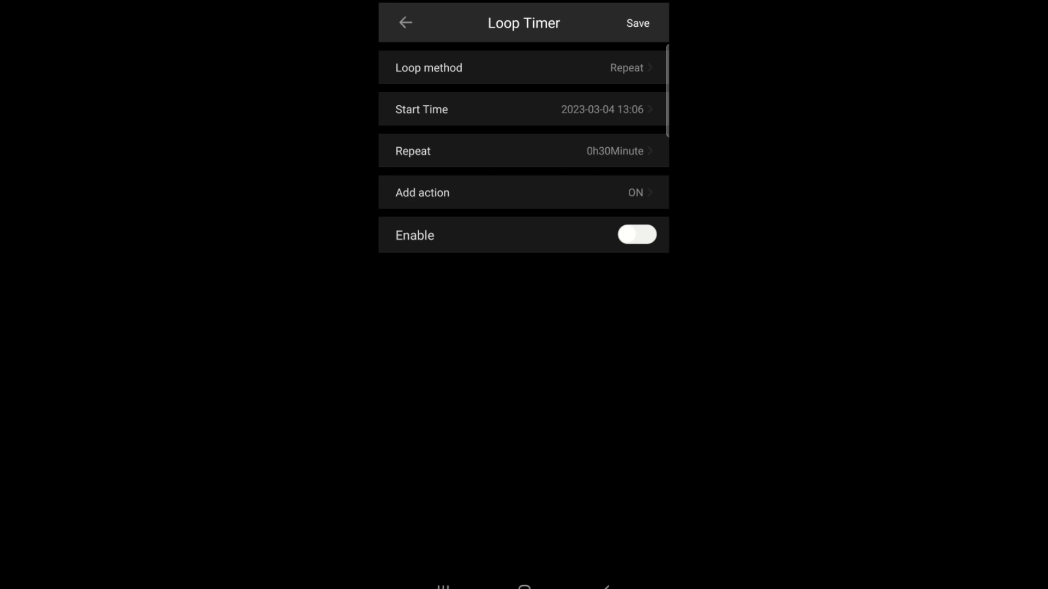
{"action": "left_click", "coordinate": [405, 22]}
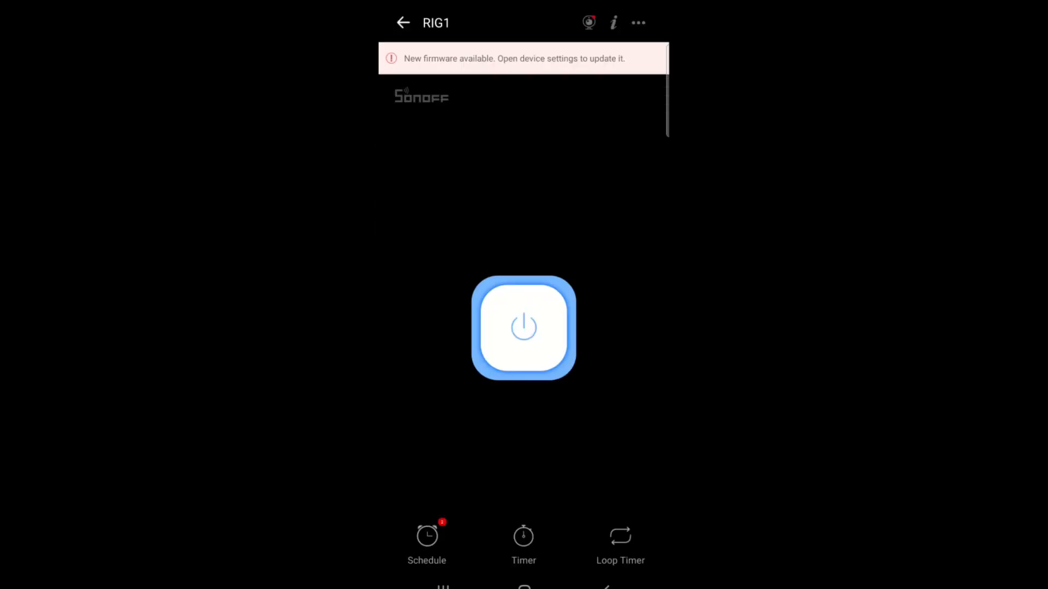
{"action": "left_click", "coordinate": [403, 22]}
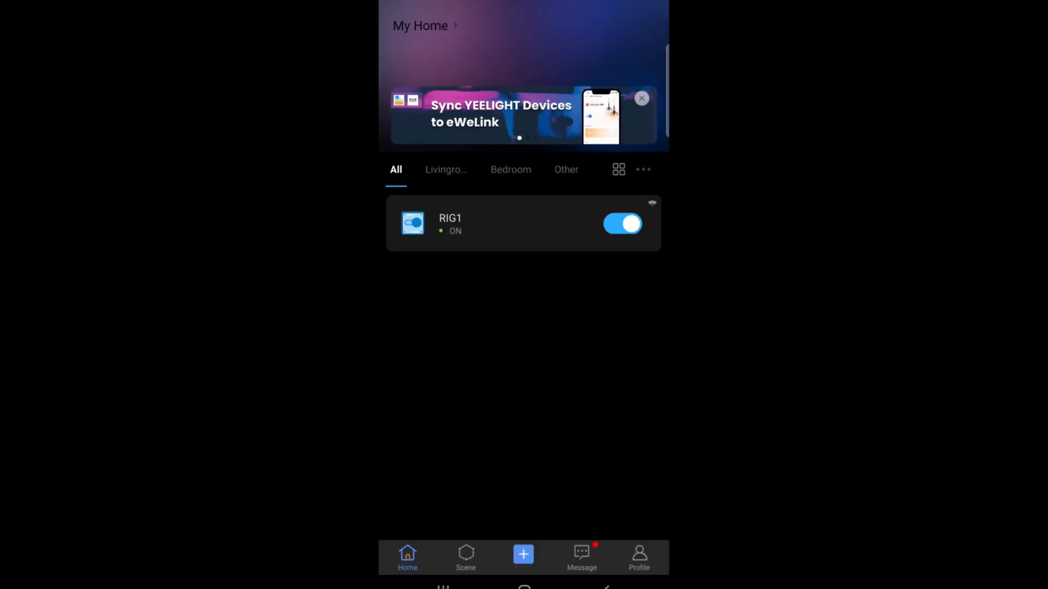